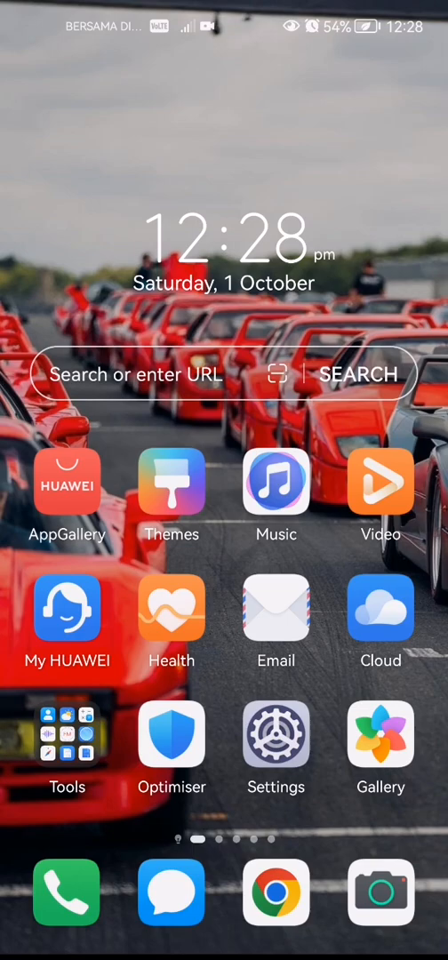
- Open the phone's Settings app and scroll down its main list
left_click(276, 737)
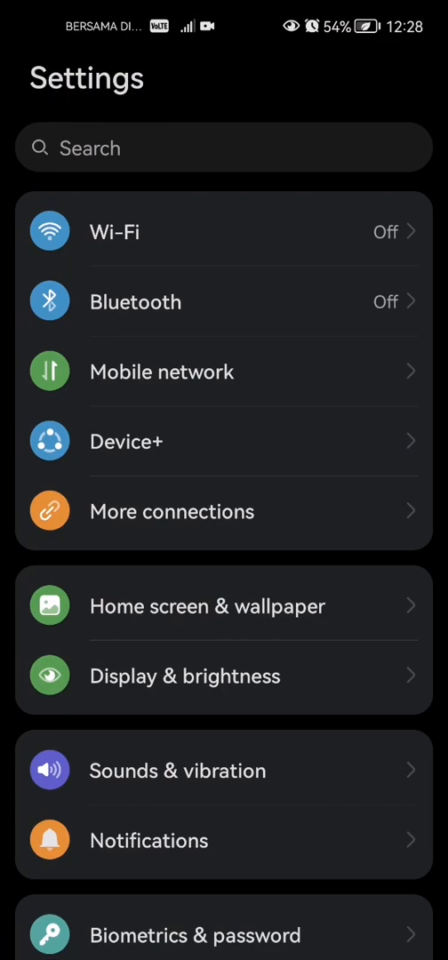
scroll("down", 3)
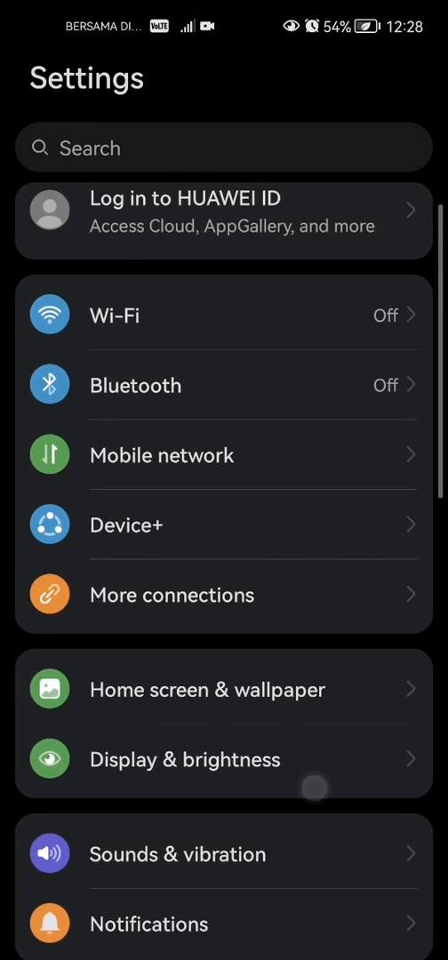
scroll("down", 3)
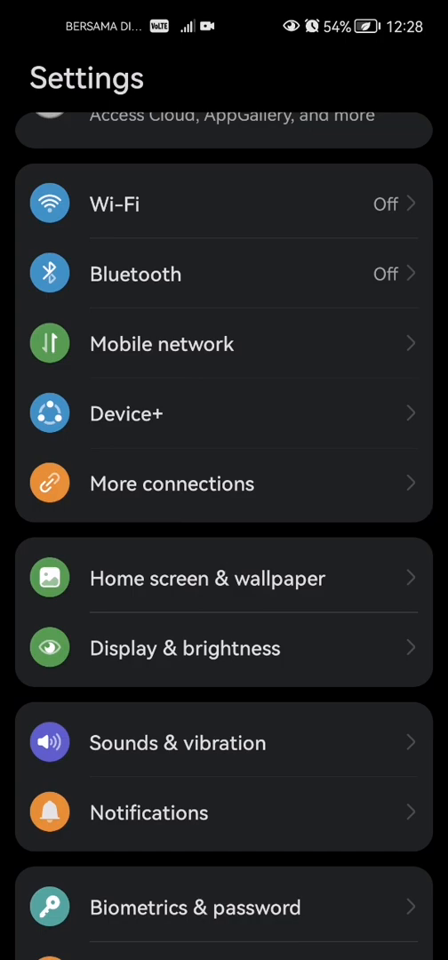
- Open Display & brightness and go to the Colour mode & temperature entry
left_click(185, 647)
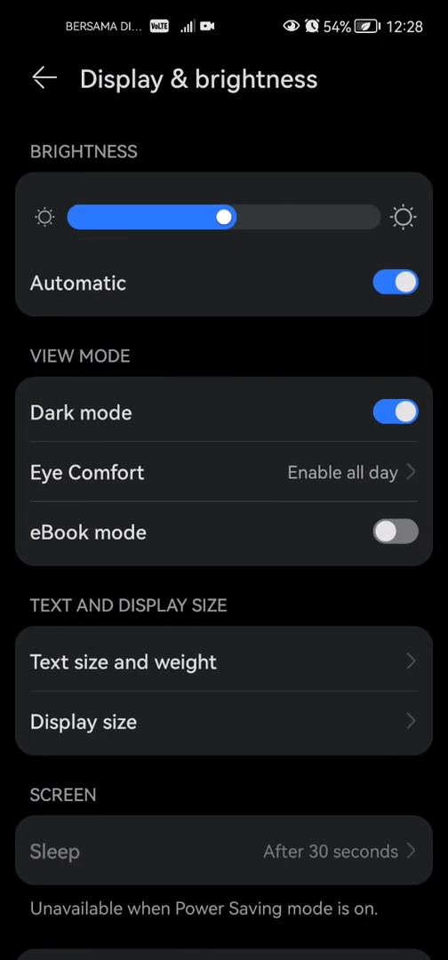
scroll("down", 3)
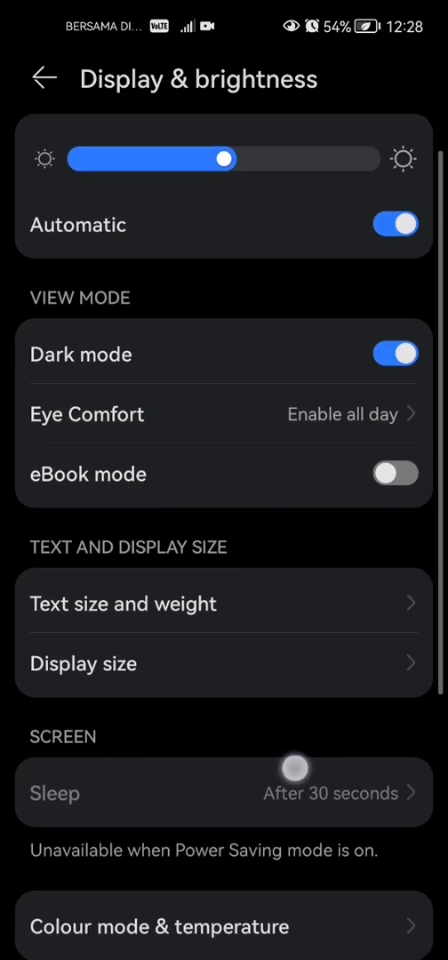
scroll("down", 3)
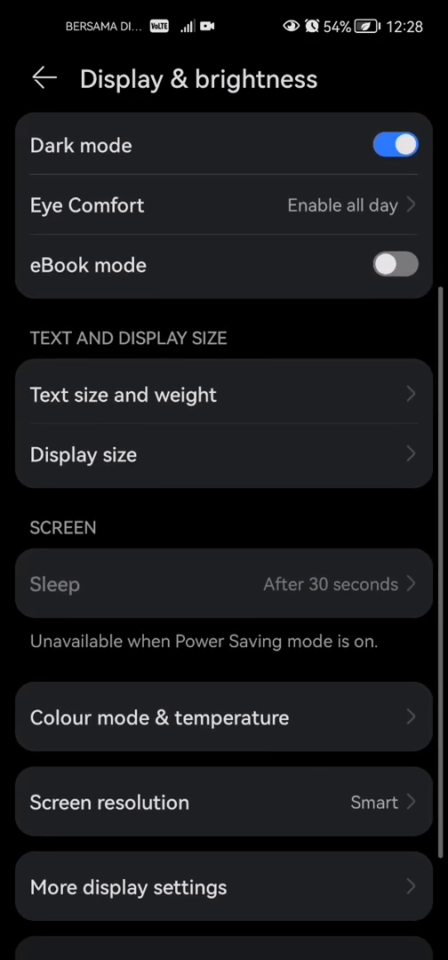
left_click(160, 718)
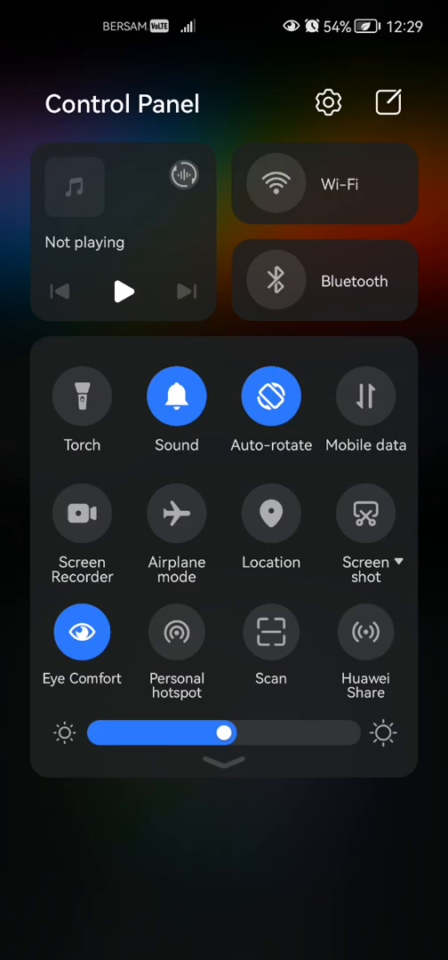
- Toggle the Eye Comfort tile off, on, then leave it off in the Control Panel
left_click(81, 633)
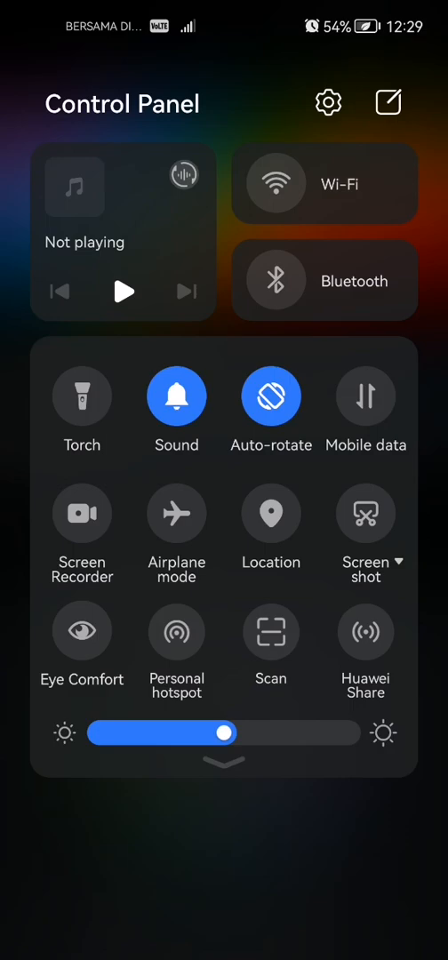
left_click(82, 629)
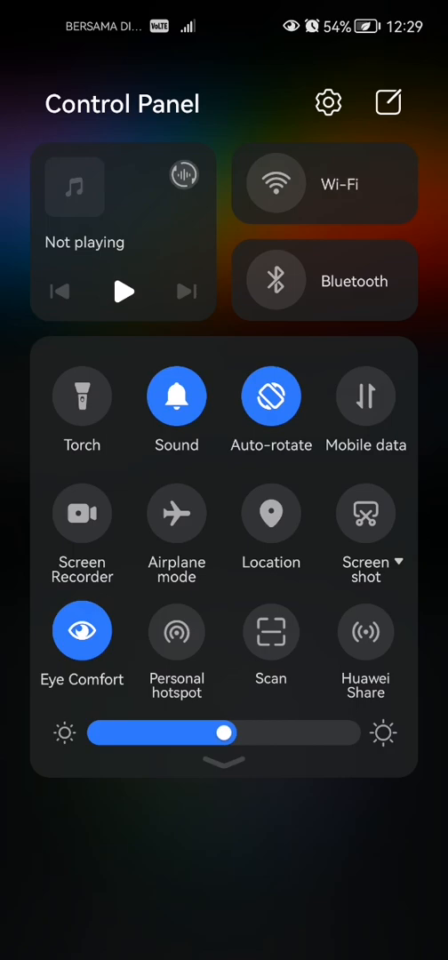
left_click(82, 631)
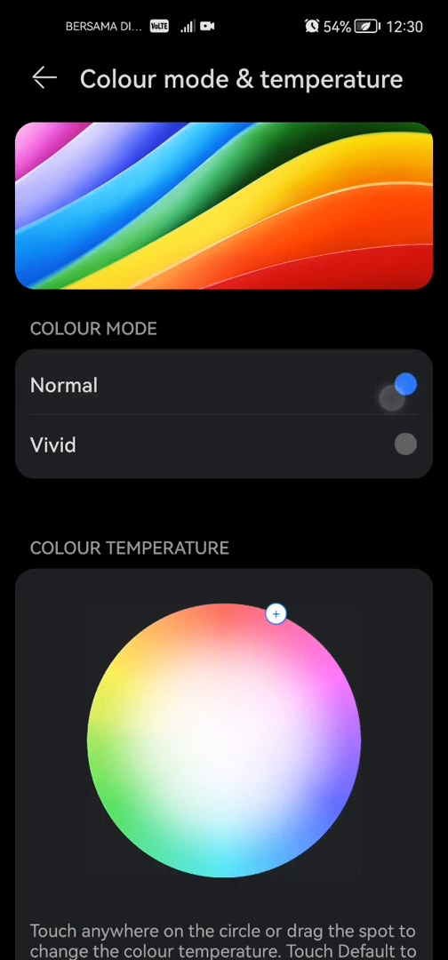
- Switch the display Colour Mode from Normal to Vivid
left_click(405, 445)
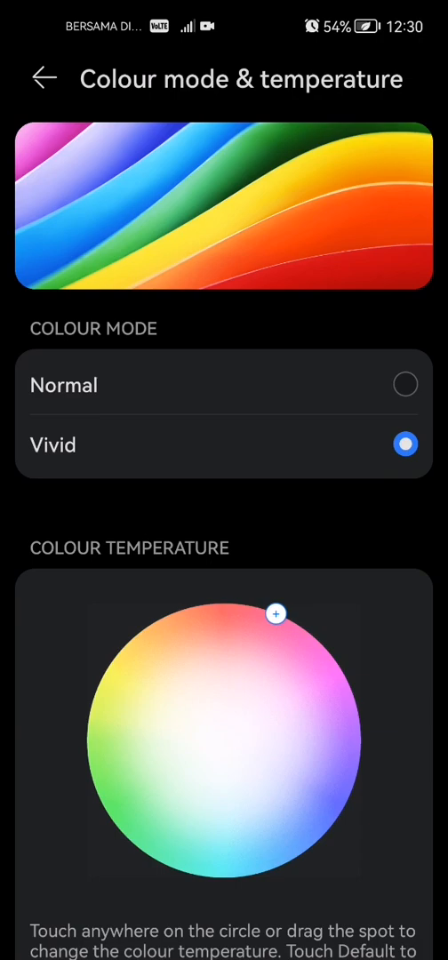
left_click(64, 384)
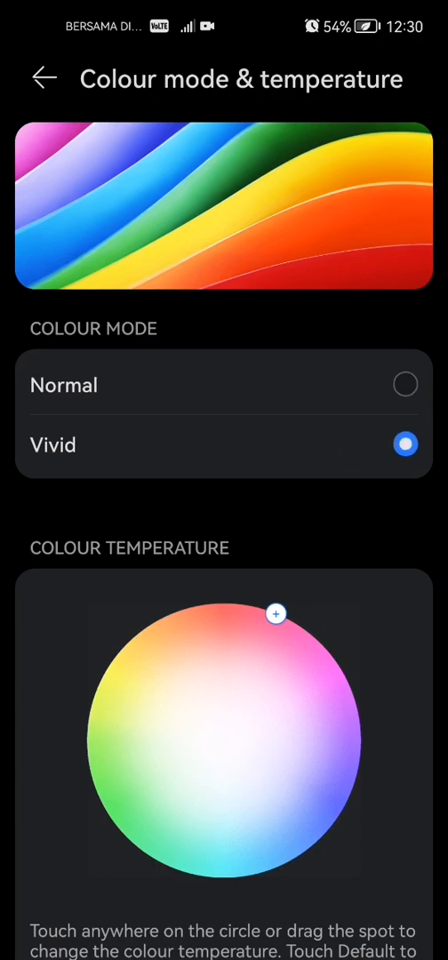
left_click(64, 384)
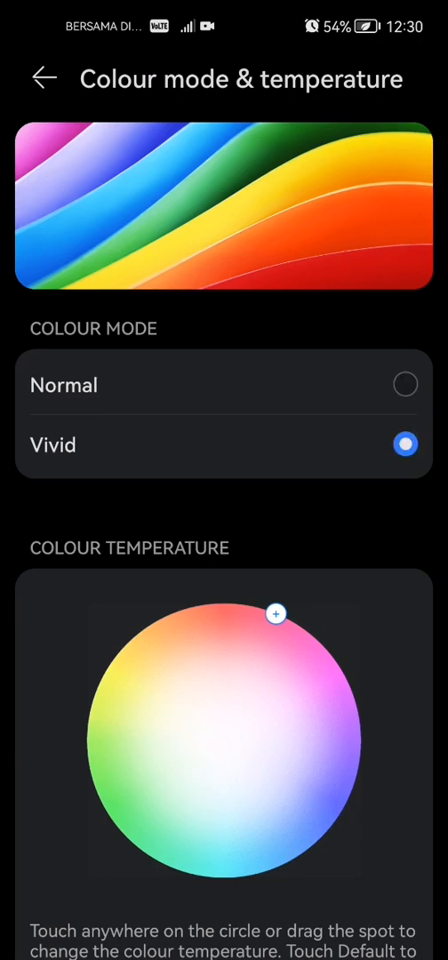
- Drag the Colour Temperature spot around the wheel, leaving it at the bottom edge
left_click_drag(277, 614, 132, 637)
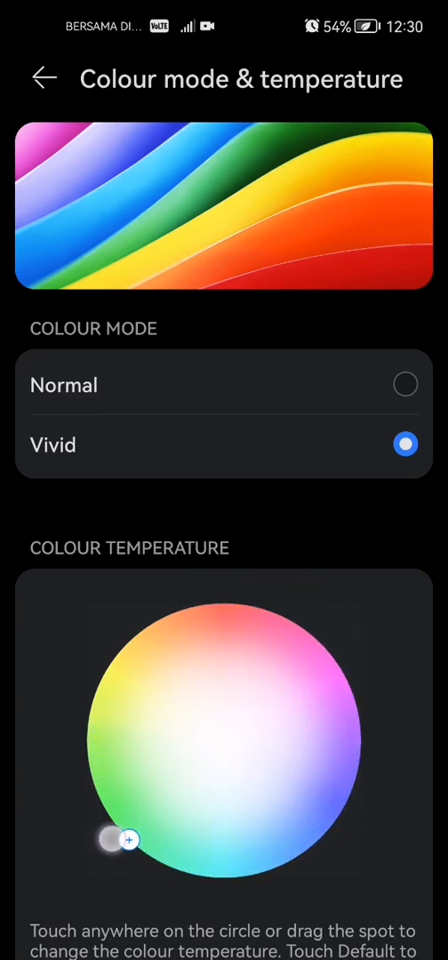
left_click_drag(130, 840, 281, 616)
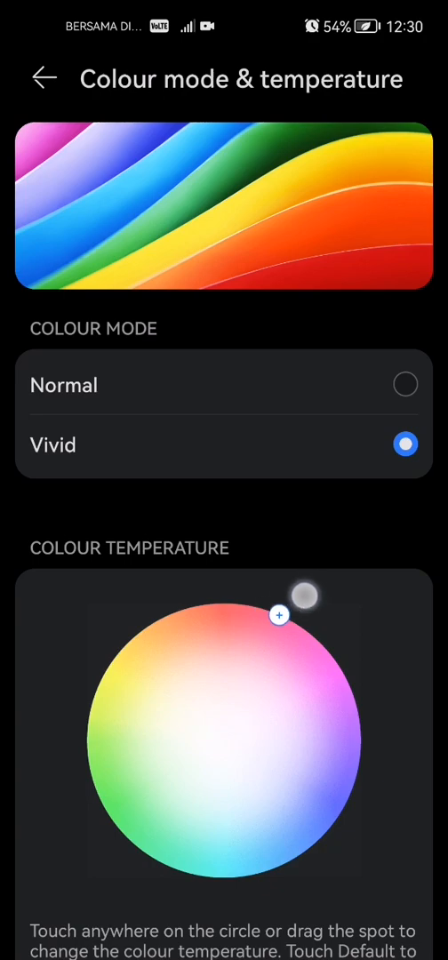
left_click_drag(279, 615, 214, 608)
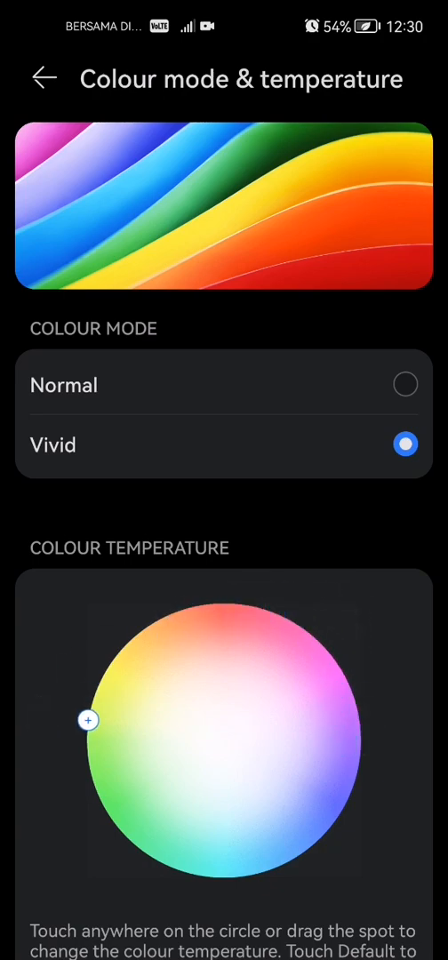
left_click_drag(89, 720, 355, 697)
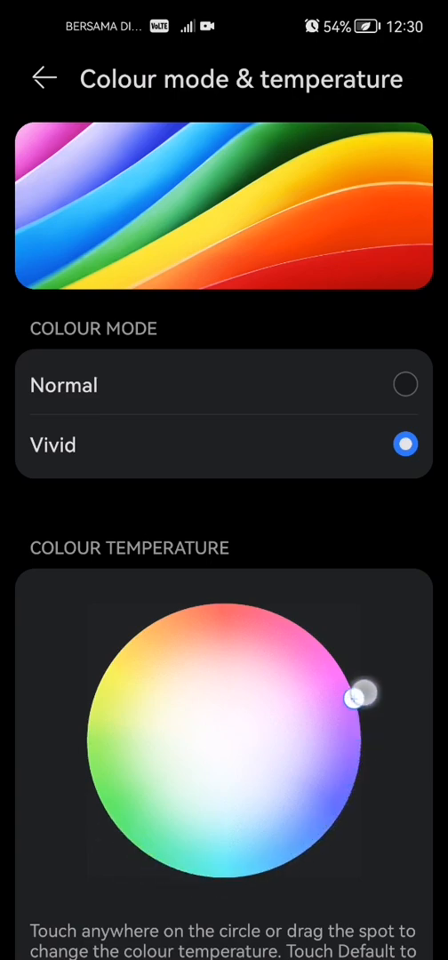
left_click_drag(359, 697, 217, 881)
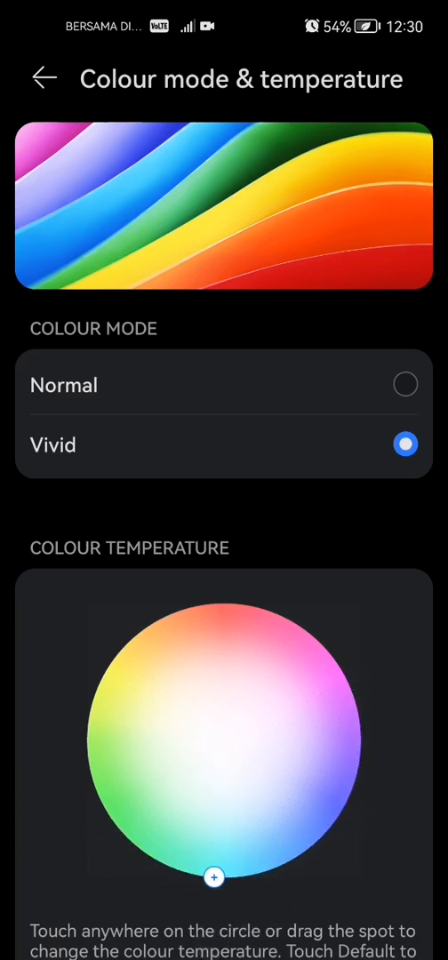
scroll("down", 3)
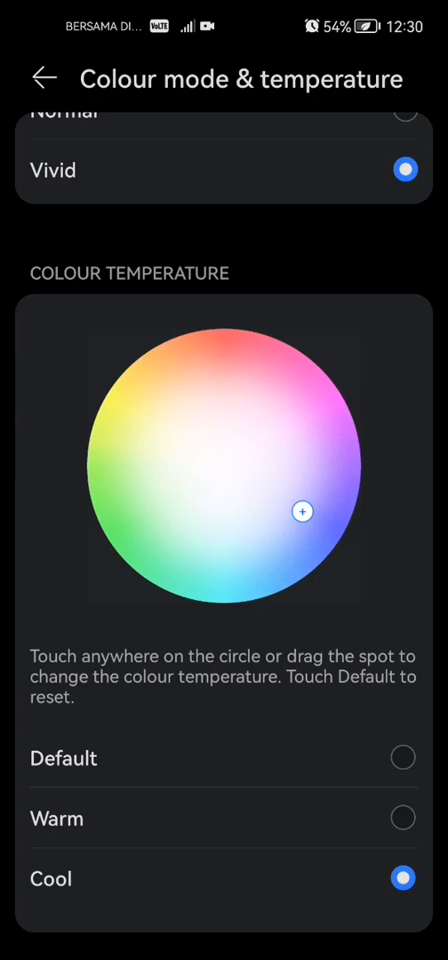
- Settle the custom colour temperature at the wheel's bottom edge and return to Display & brightness
left_click_drag(300, 511, 281, 338)
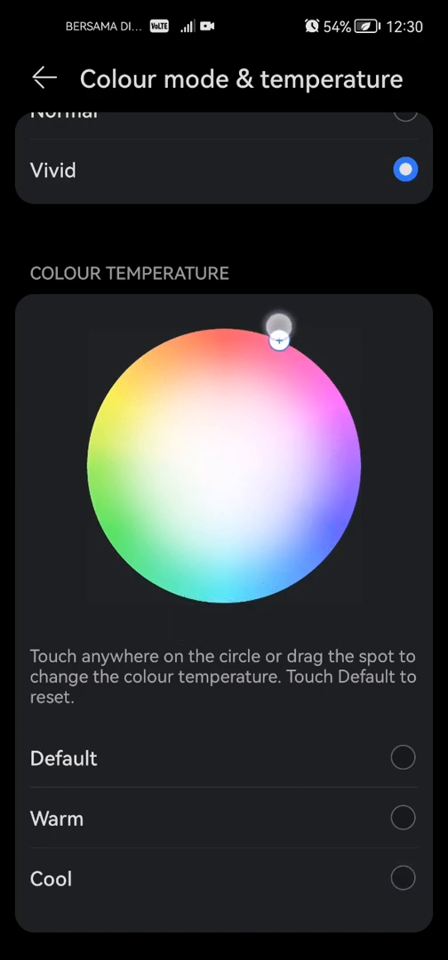
left_click_drag(277, 338, 324, 372)
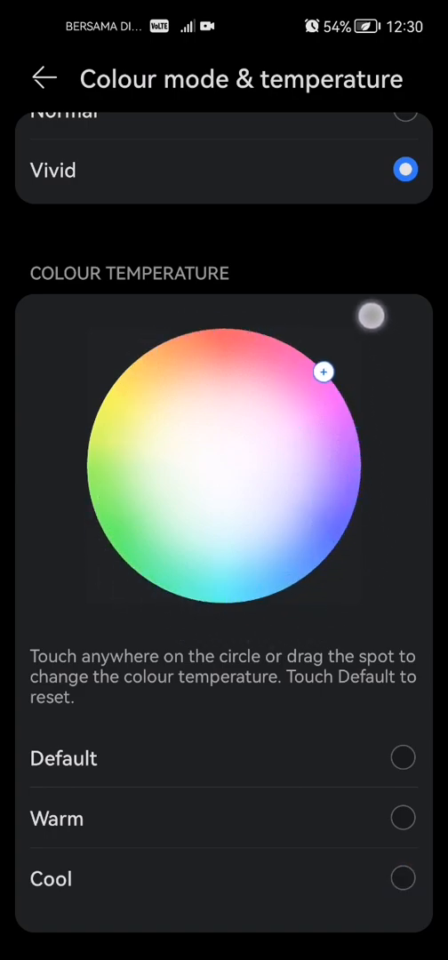
left_click_drag(322, 372, 103, 533)
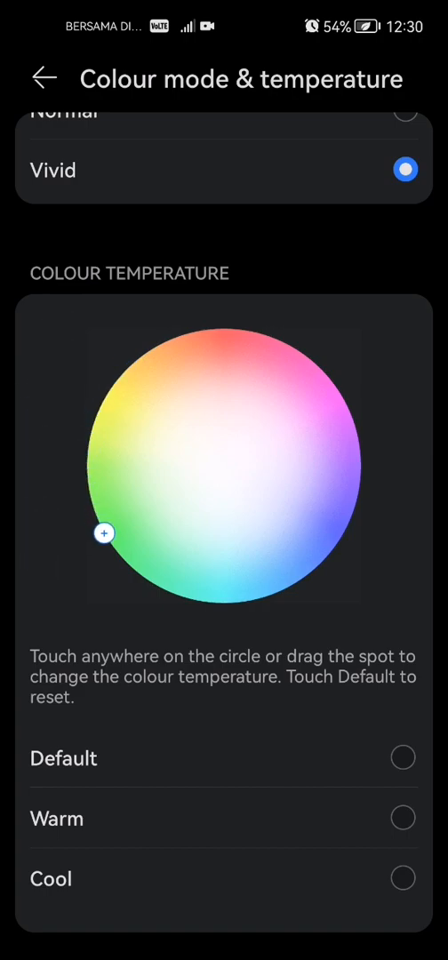
left_click_drag(103, 533, 242, 331)
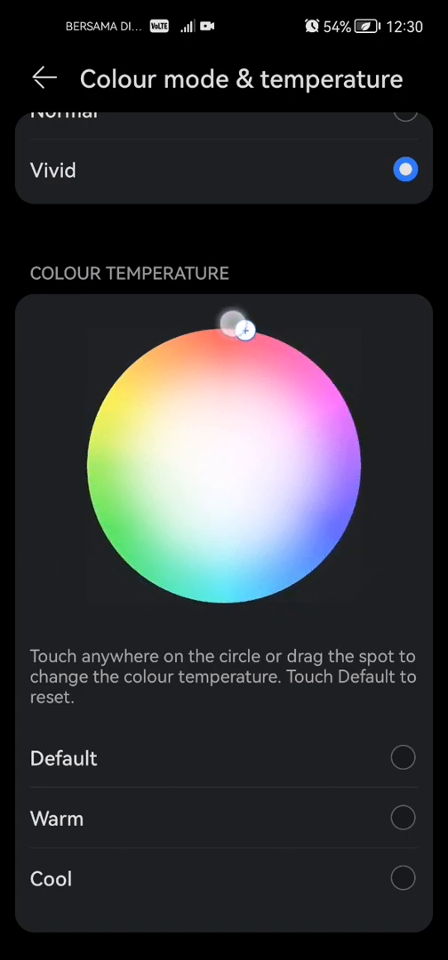
left_click_drag(241, 331, 329, 555)
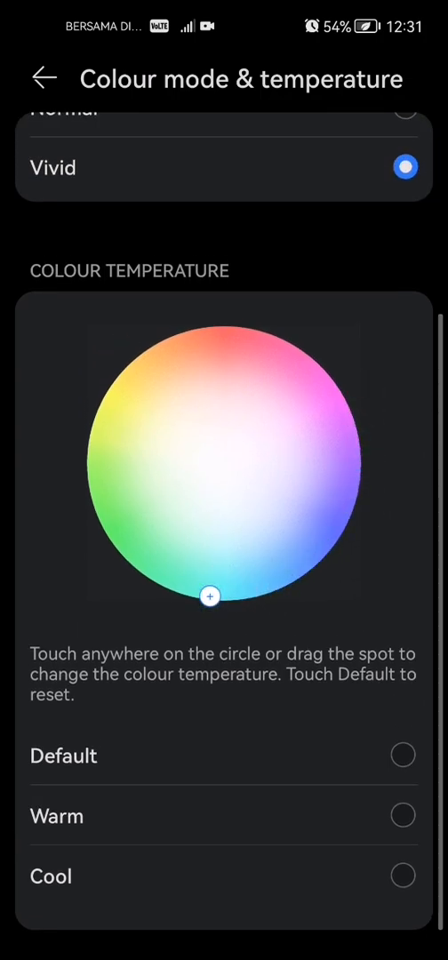
scroll("down", 3)
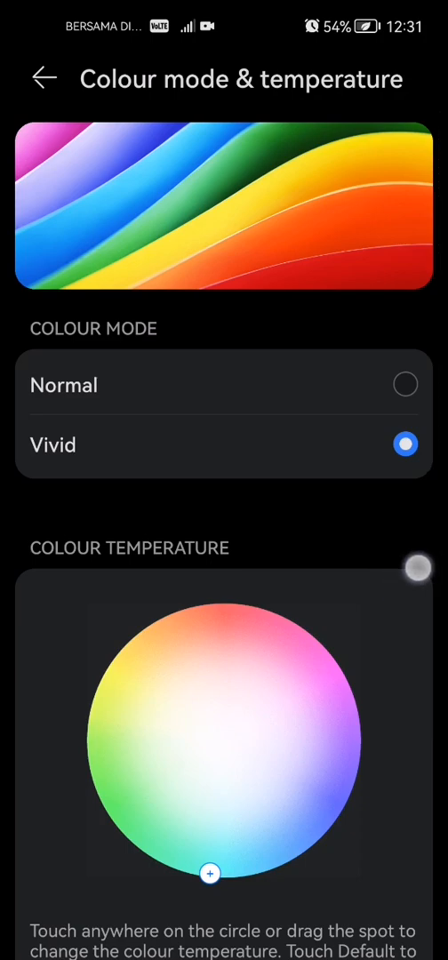
left_click(43, 78)
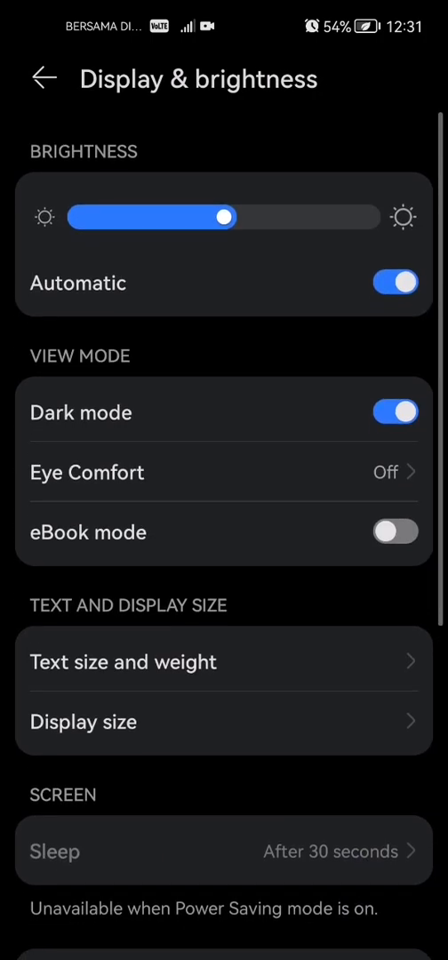
- Scroll through Display & brightness confirming Eye Comfort Off and Screen resolution Smart
scroll("down", 3)
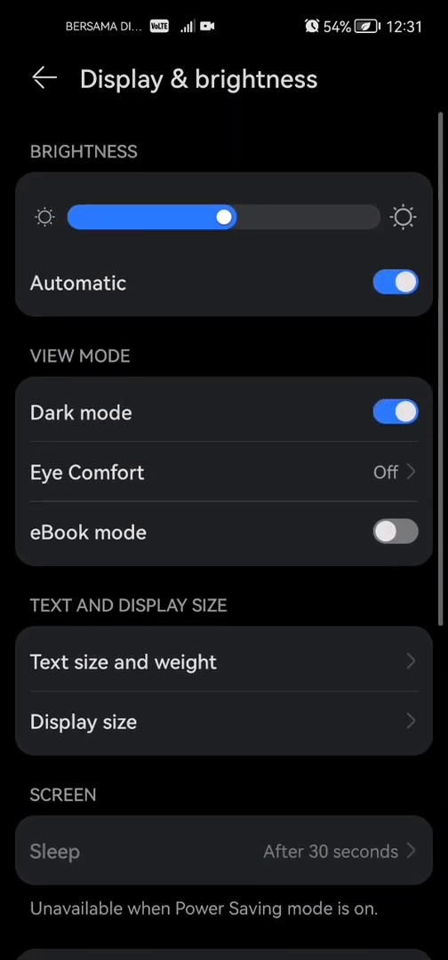
scroll("down", 3)
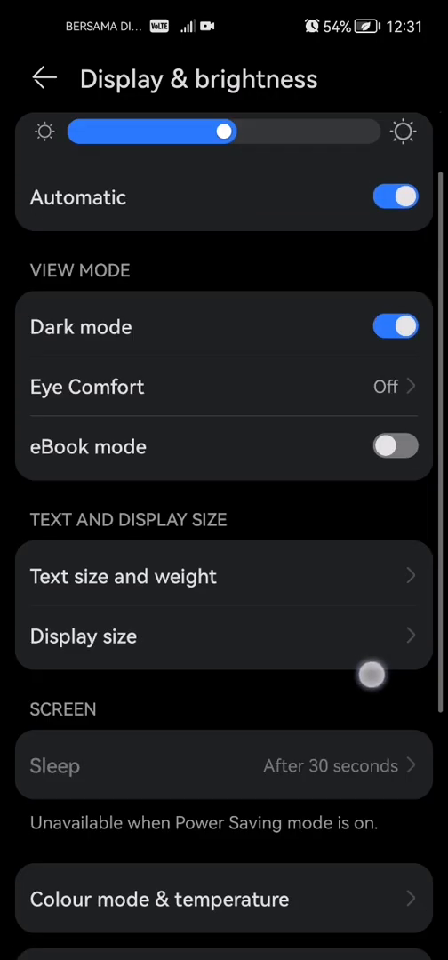
scroll("down", 3)
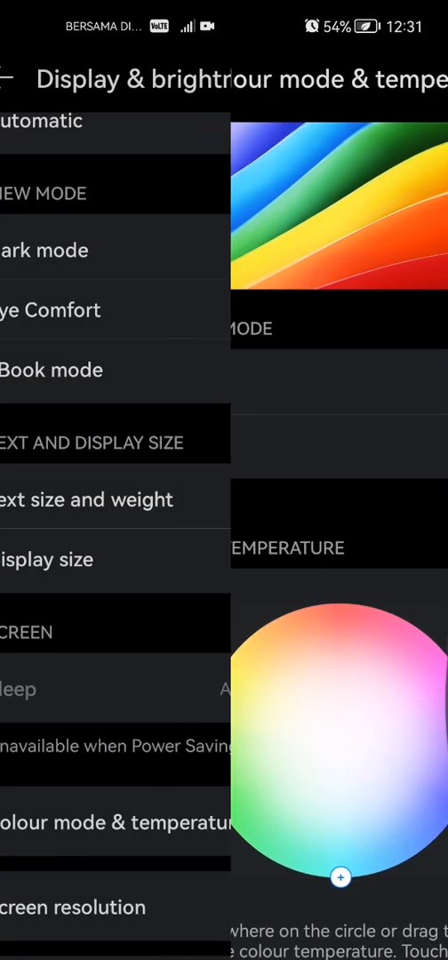
left_click(9, 78)
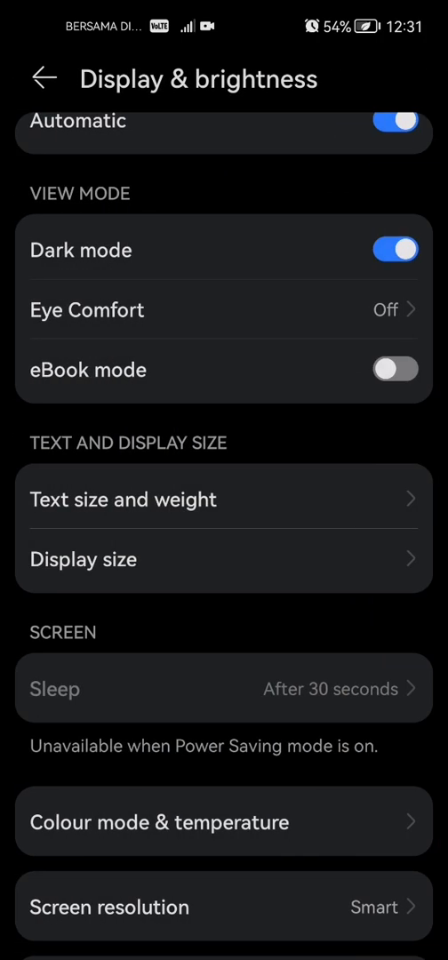